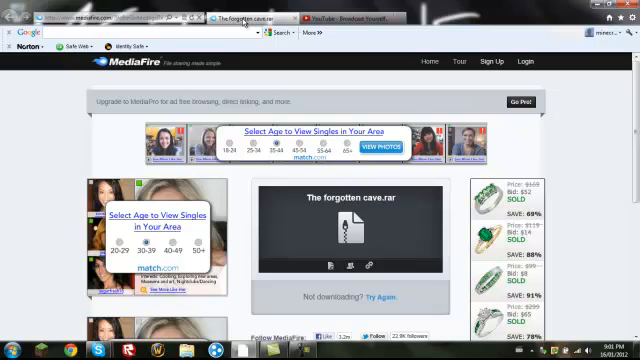
mouse_move(245, 17)
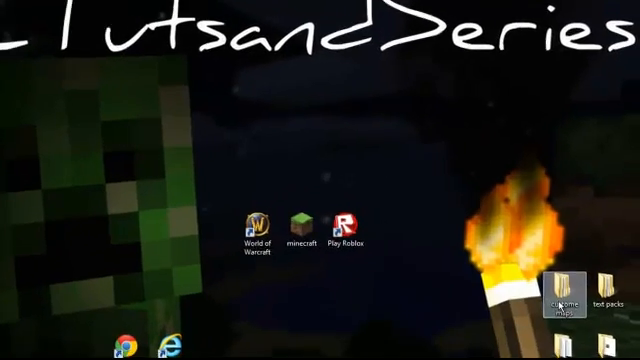
double_click(563, 287)
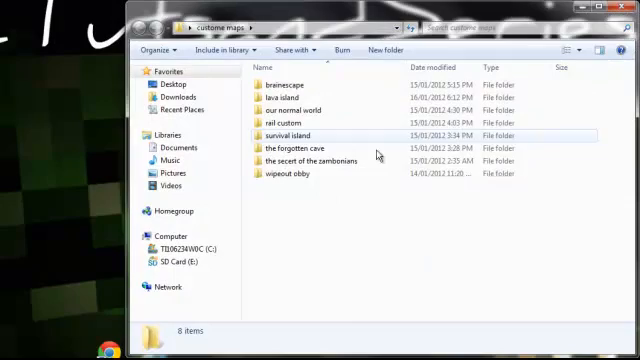
double_click(305, 146)
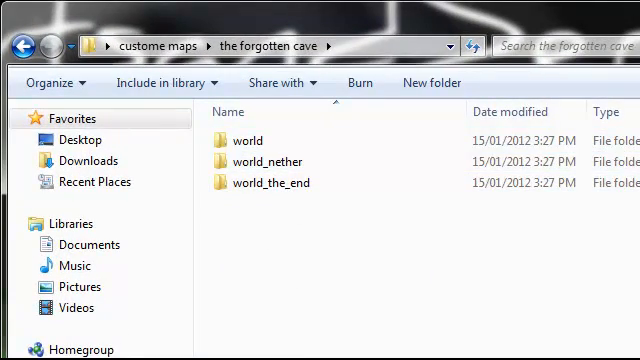
click(70, 224)
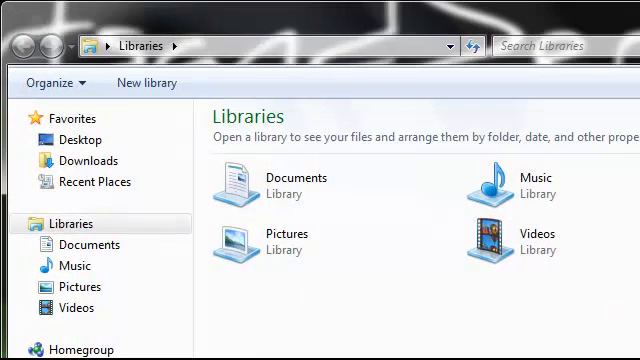
click(87, 161)
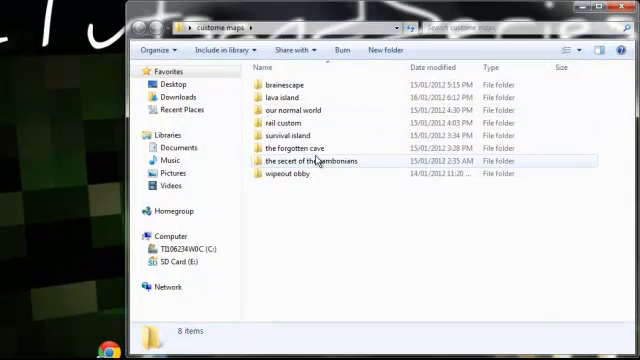
mouse_move(320, 147)
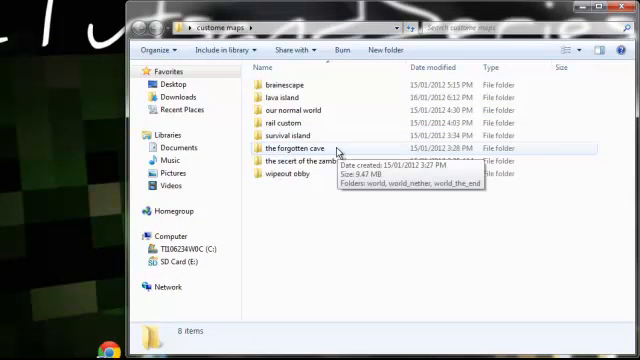
double_click(292, 146)
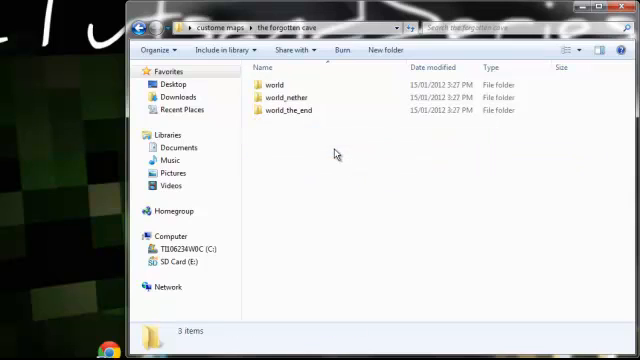
mouse_move(305, 82)
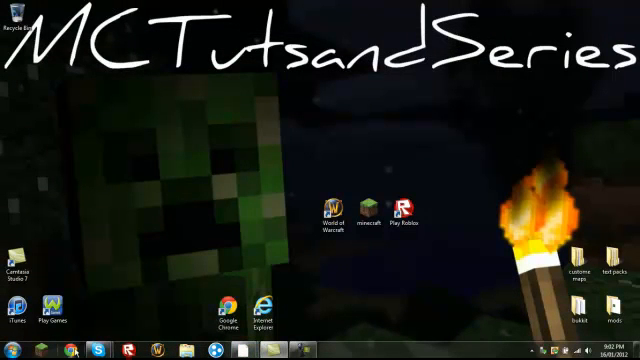
mouse_move(255, 343)
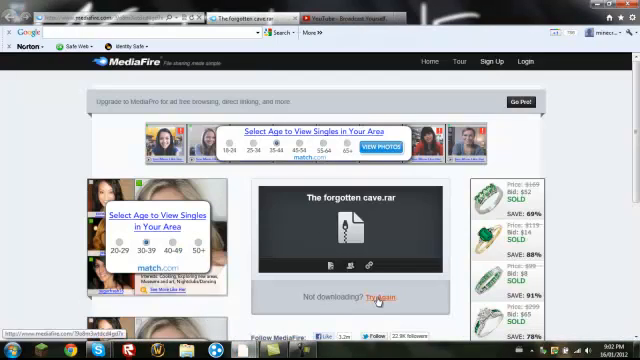
Step: Retry the MediaFire download of The forgotten cave.rar and open the archive in WinRAR
click(381, 297)
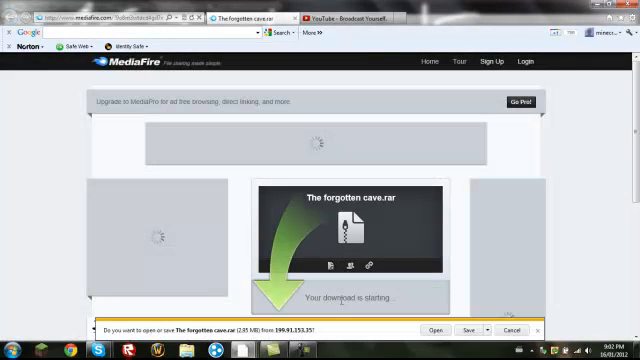
click(467, 330)
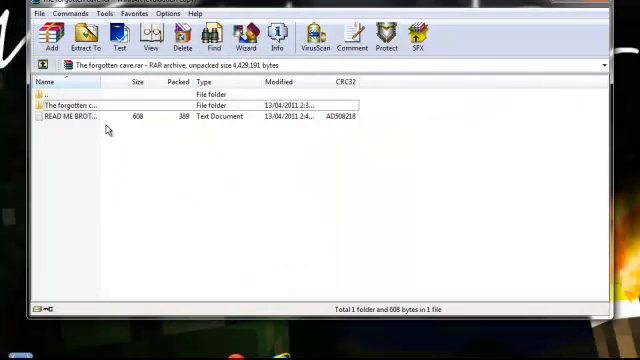
Step: View the contents of The forgotten cave.rar archive listing in WinRAR
double_click(80, 115)
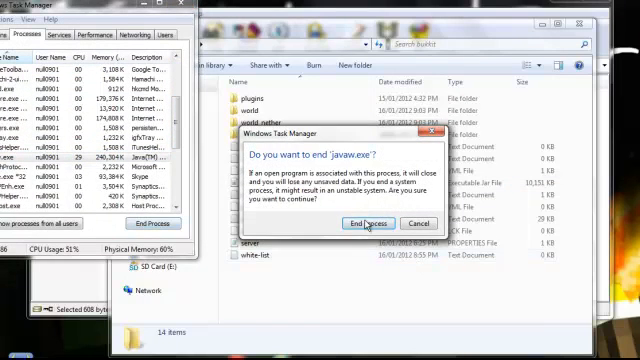
Step: Confirm ending the javaw.exe process so the old world can be replaced
click(362, 223)
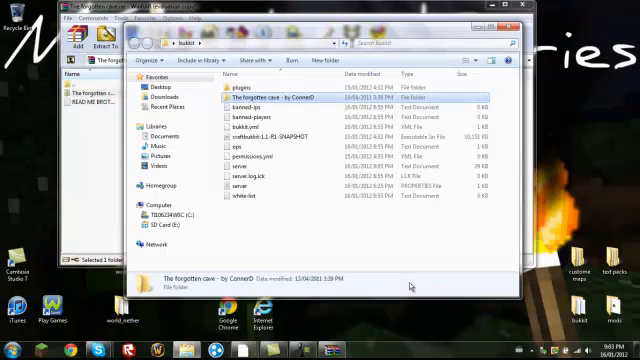
Step: Rename the map folder in bukkit to 'world' and confirm level-name=world in server.properties
click(270, 96)
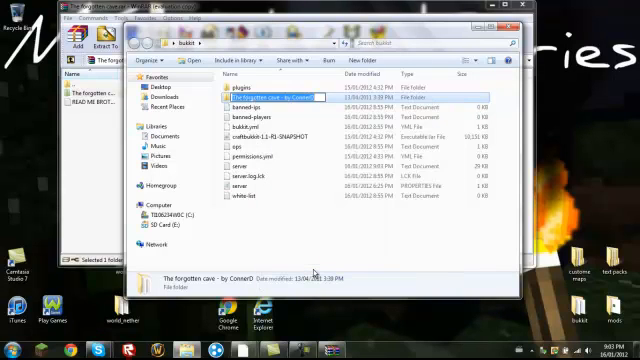
click(240, 97)
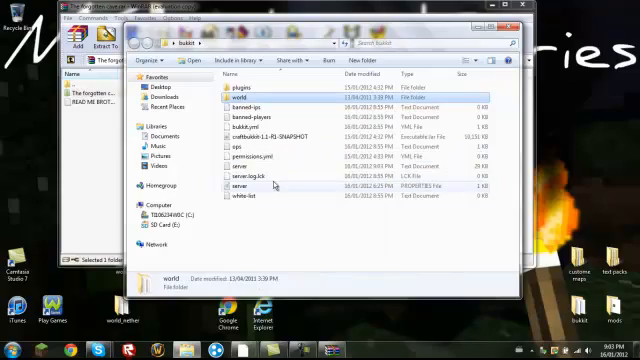
double_click(240, 185)
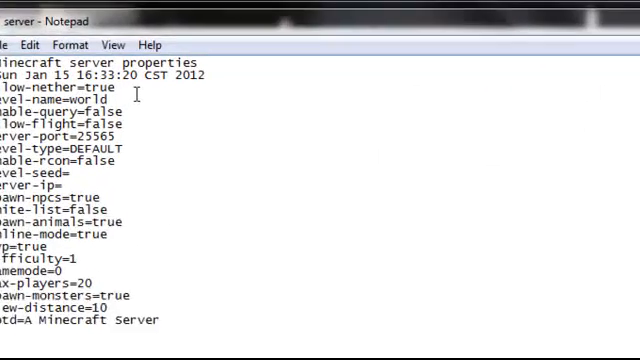
double_click(70, 104)
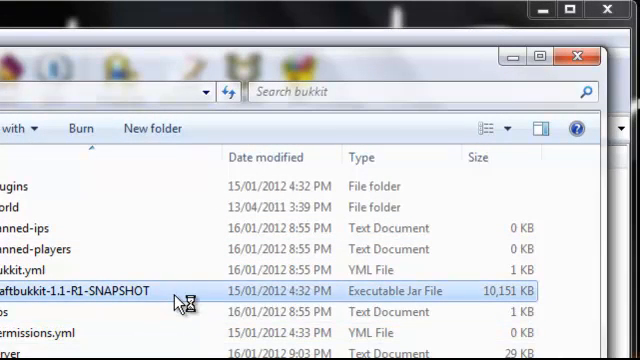
mouse_move(105, 215)
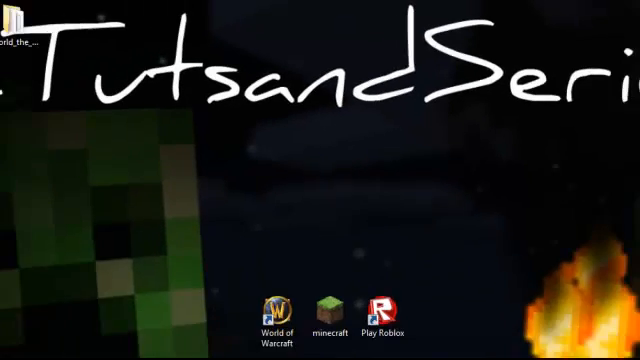
Step: Launch Minecraft from the desktop shortcut and go to Multiplayer to join the server
double_click(326, 310)
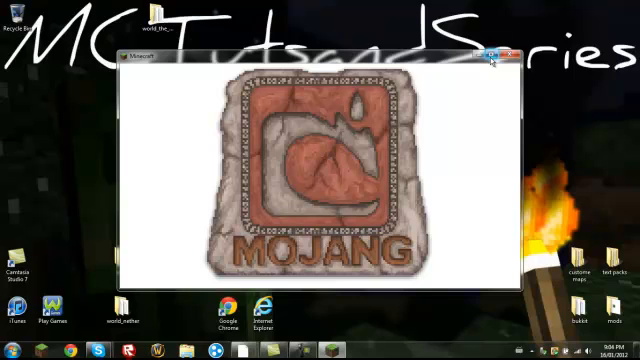
mouse_move(477, 80)
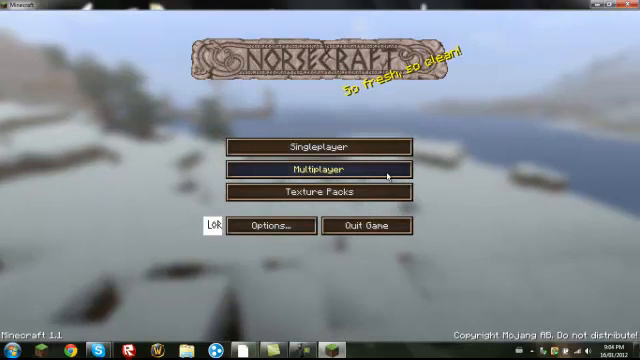
click(320, 167)
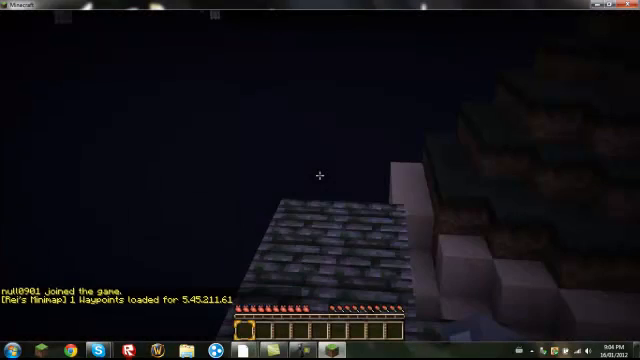
mouse_move(320, 180)
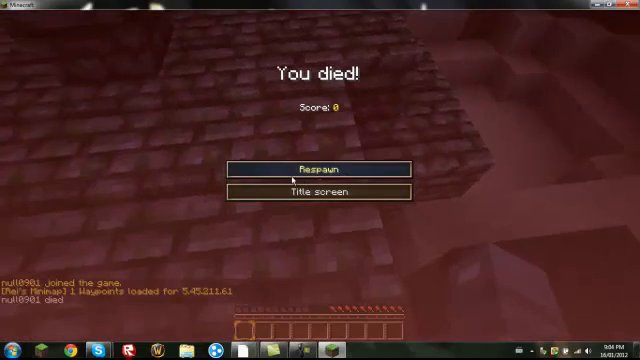
Step: Respawn after dying into the map's stone brick starting room with rule signs
click(320, 168)
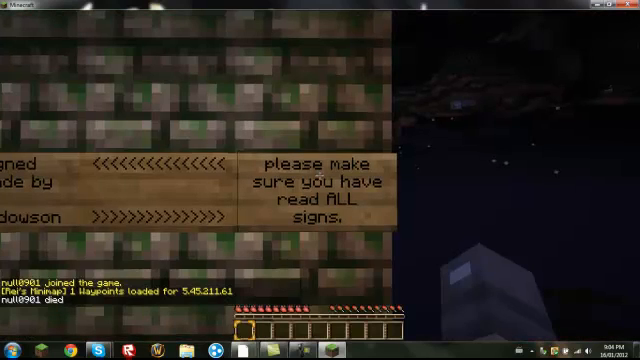
mouse_move(320, 180)
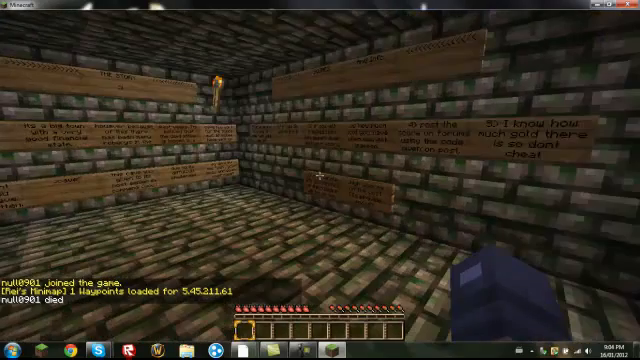
mouse_move(320, 180)
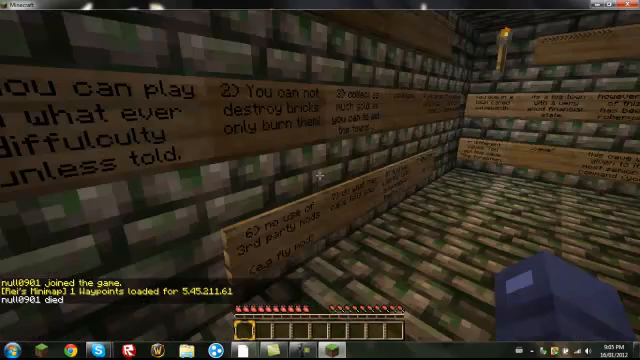
mouse_move(320, 180)
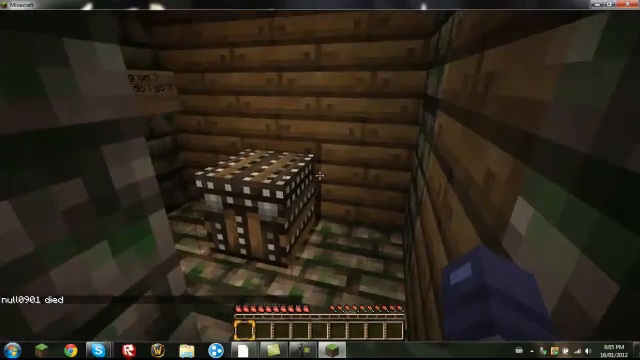
mouse_move(320, 180)
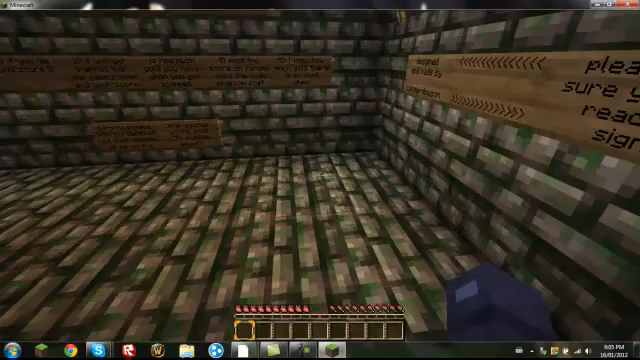
mouse_move(320, 180)
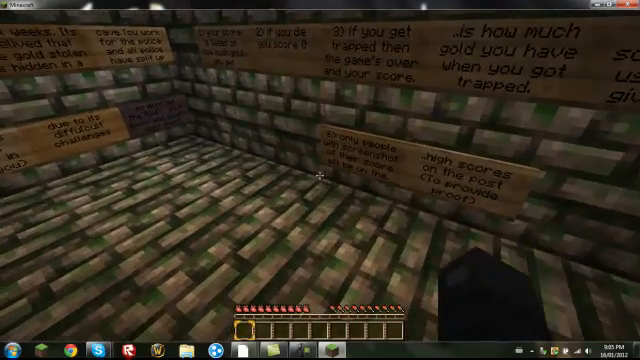
mouse_move(320, 180)
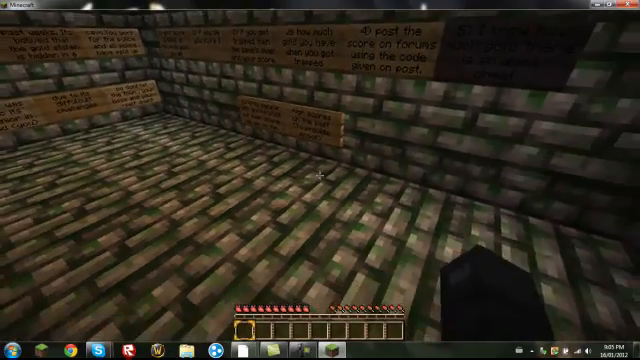
mouse_move(320, 180)
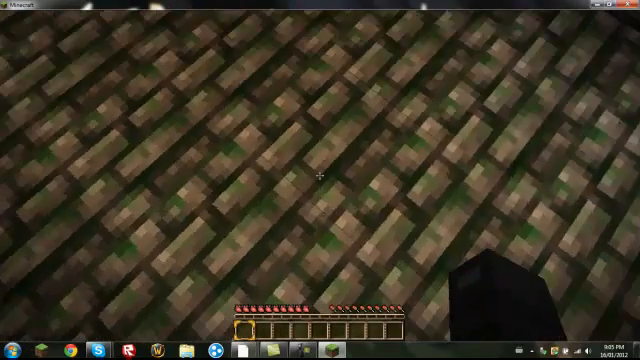
mouse_move(320, 180)
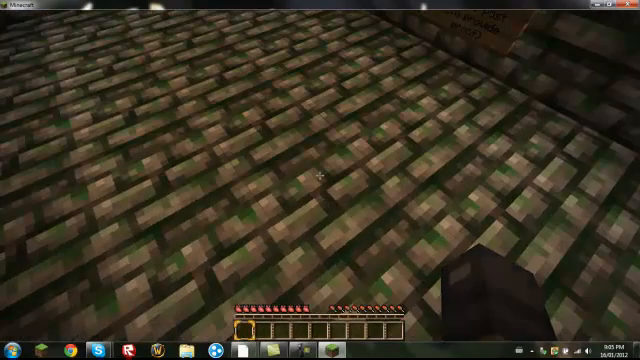